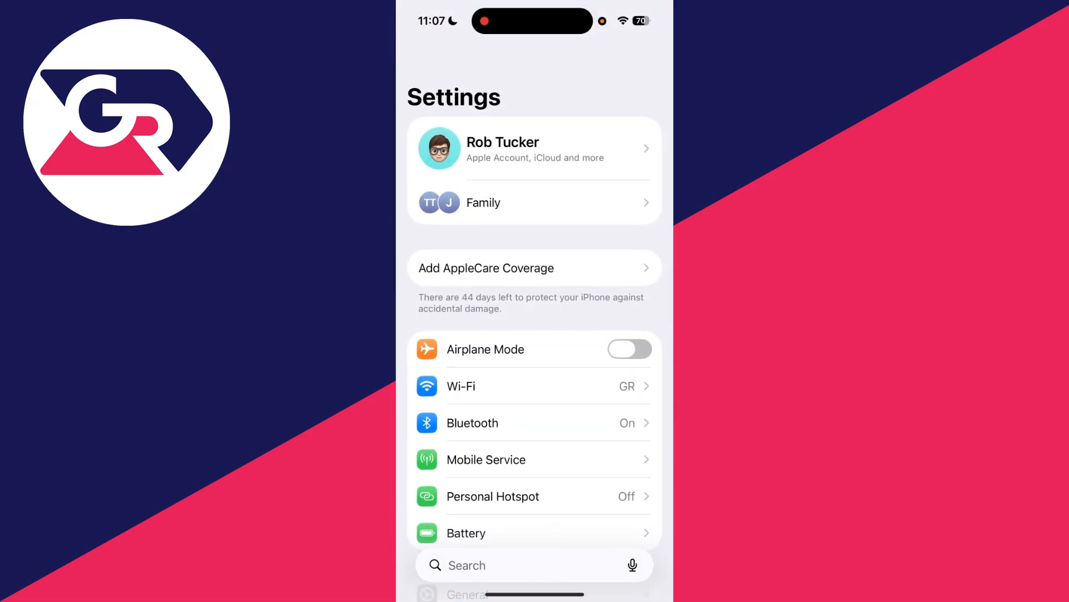
- Scroll down the main Settings list and open Privacy & Security
scroll(down, 3)
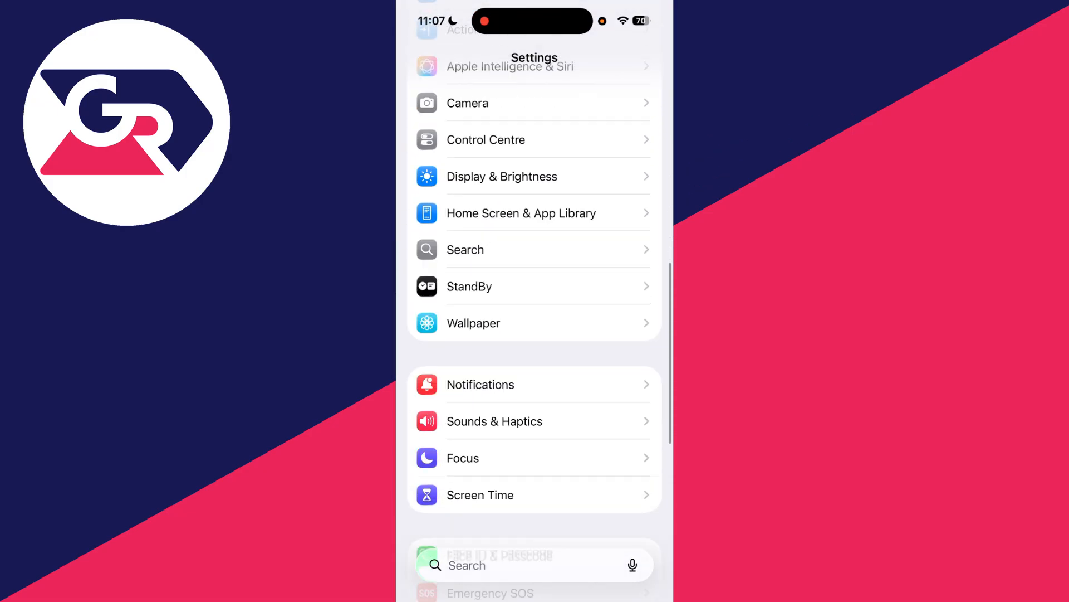
scroll(down, 3)
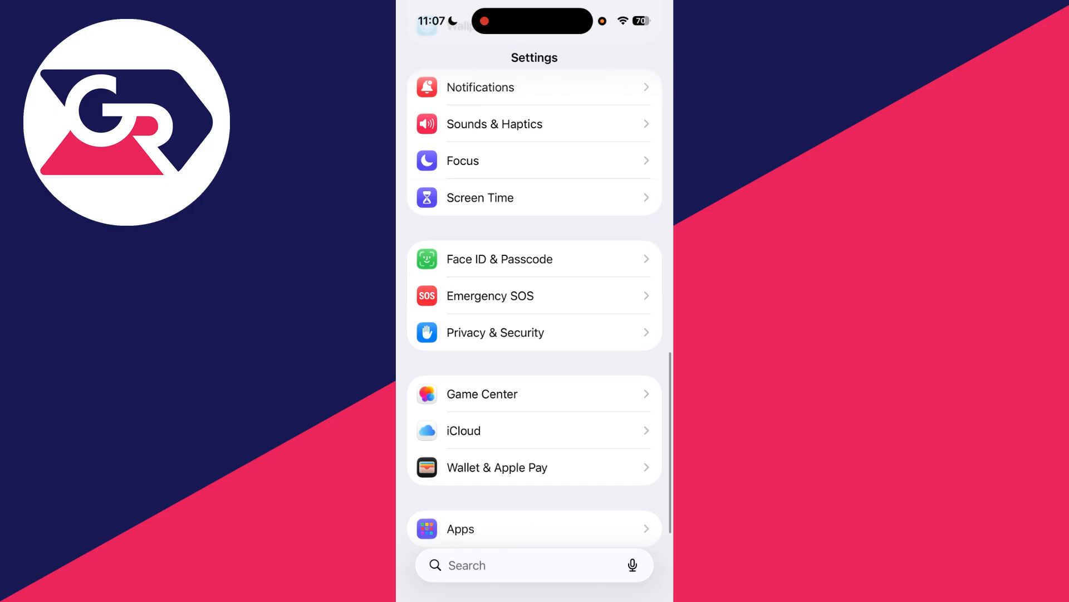
click(495, 332)
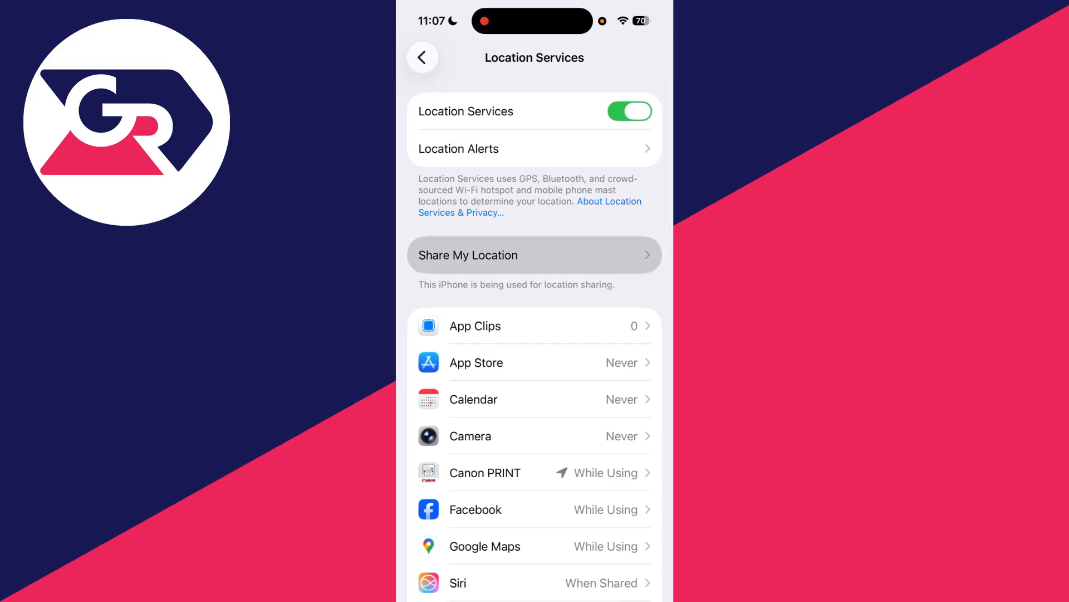
click(535, 255)
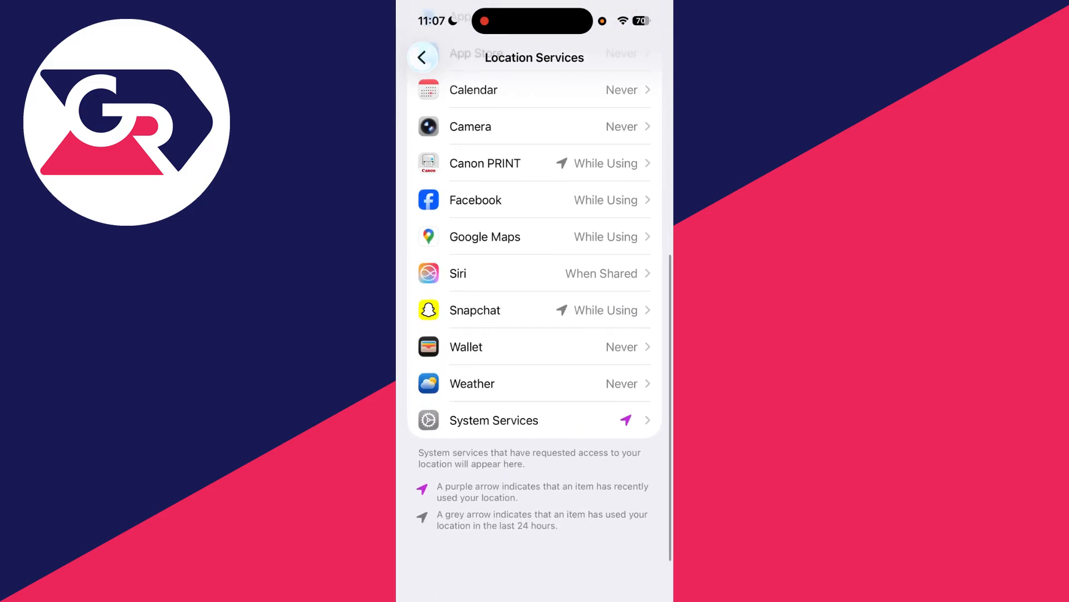
- Switch on Share My Location under System Services, then go back to the Settings list
click(494, 420)
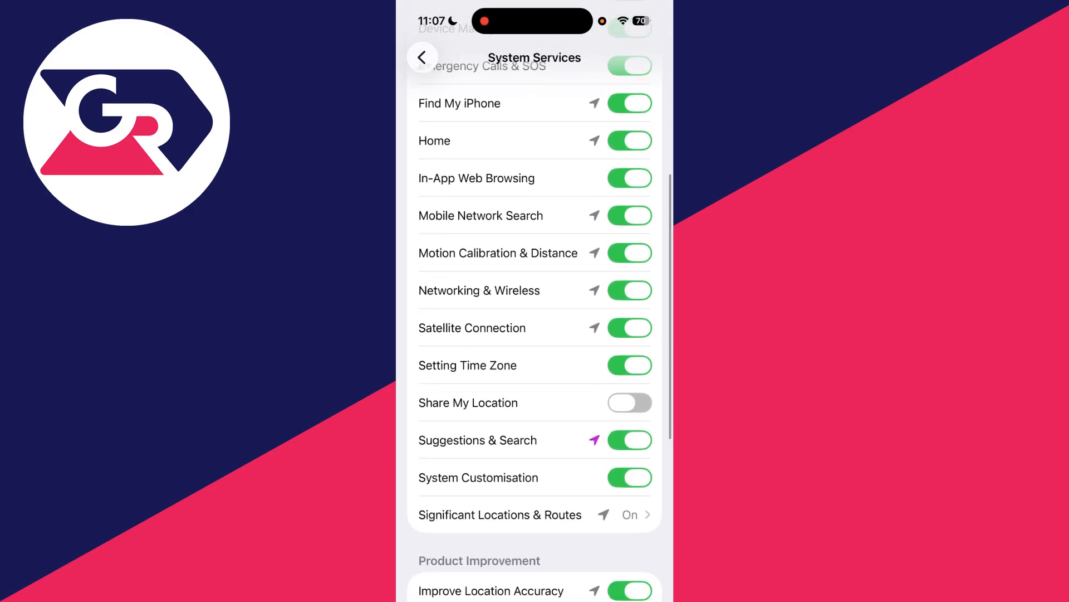
scroll(down, 3)
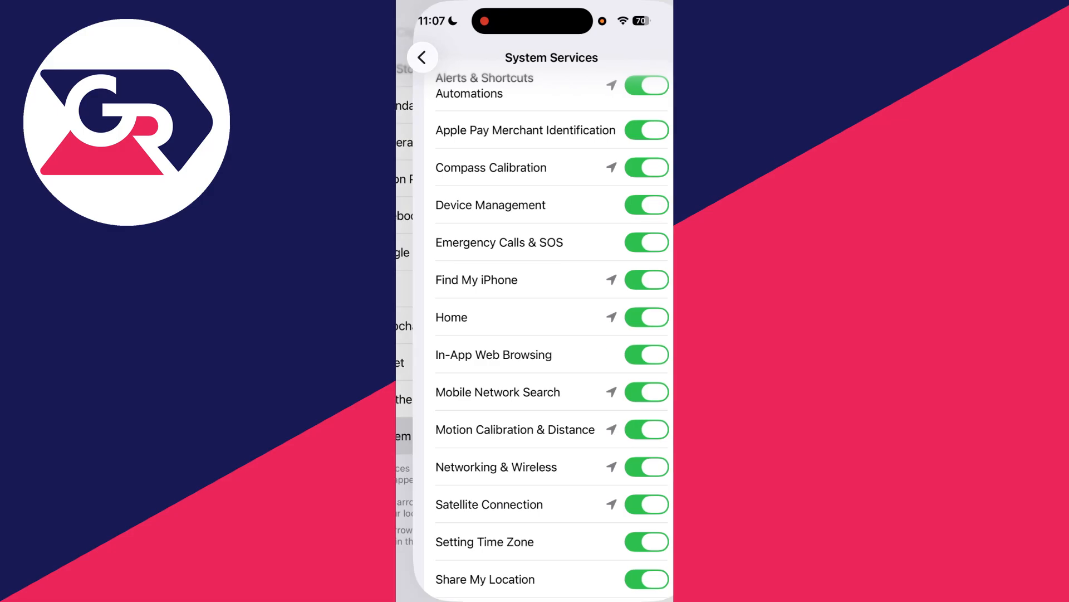
click(423, 58)
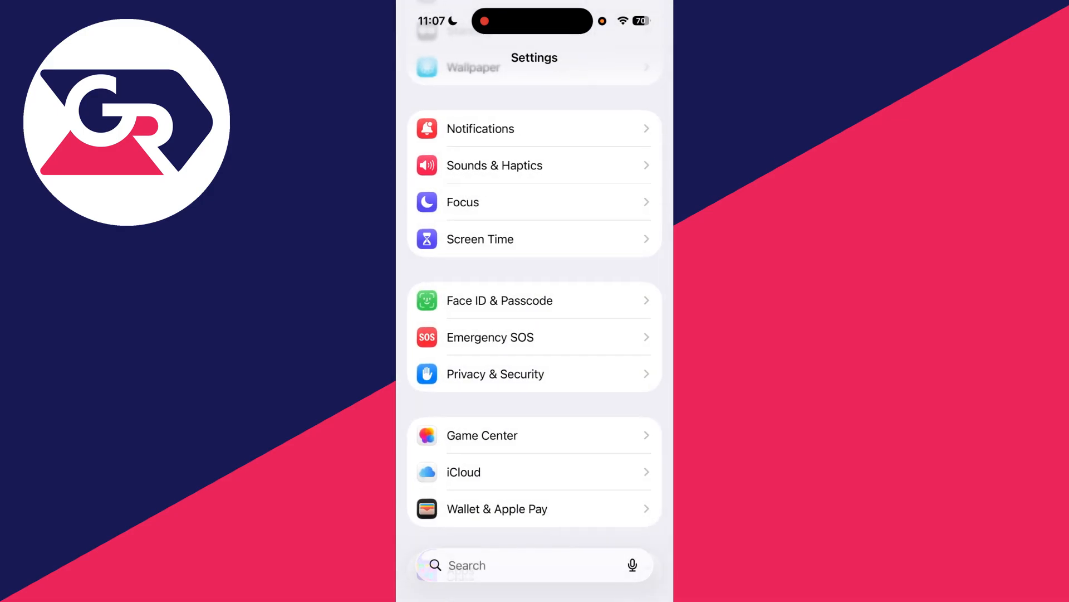
- Search Settings for 'Messa' and open the Messages app's settings to review Location
click(523, 565)
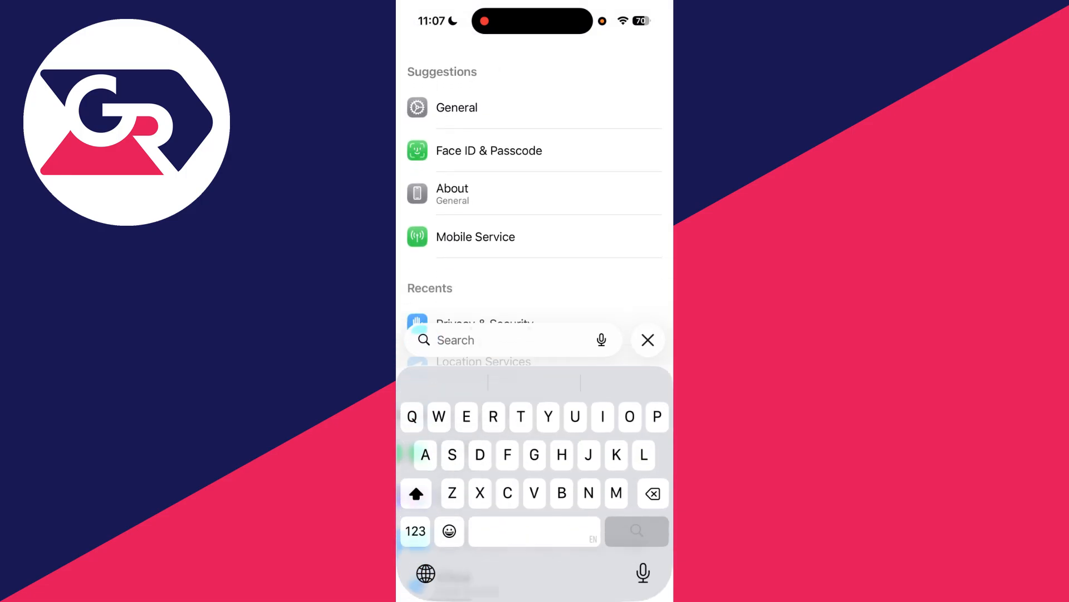
text(M)
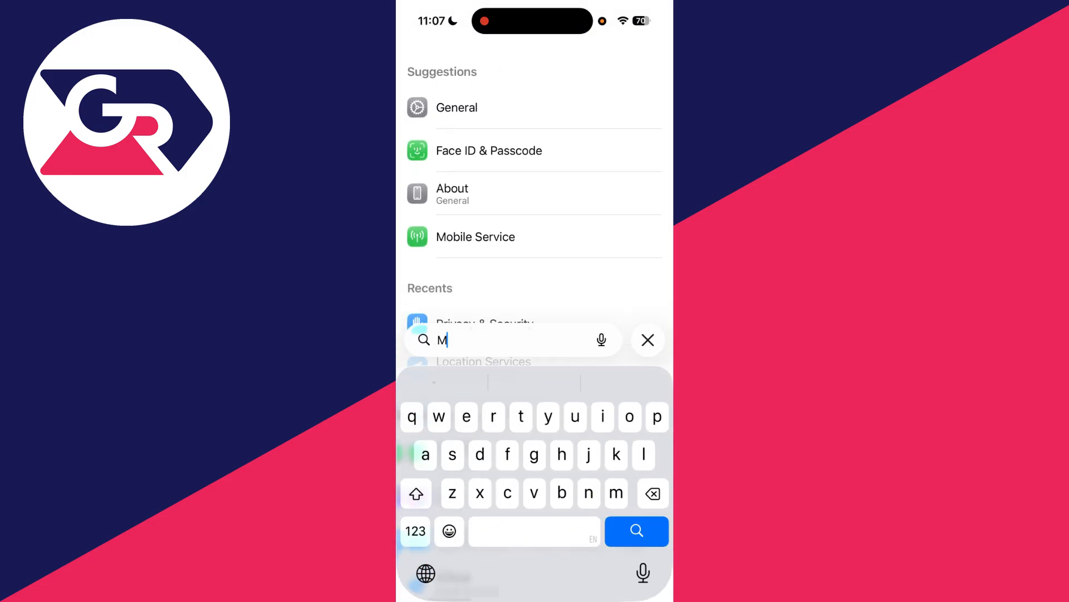
text(essa)
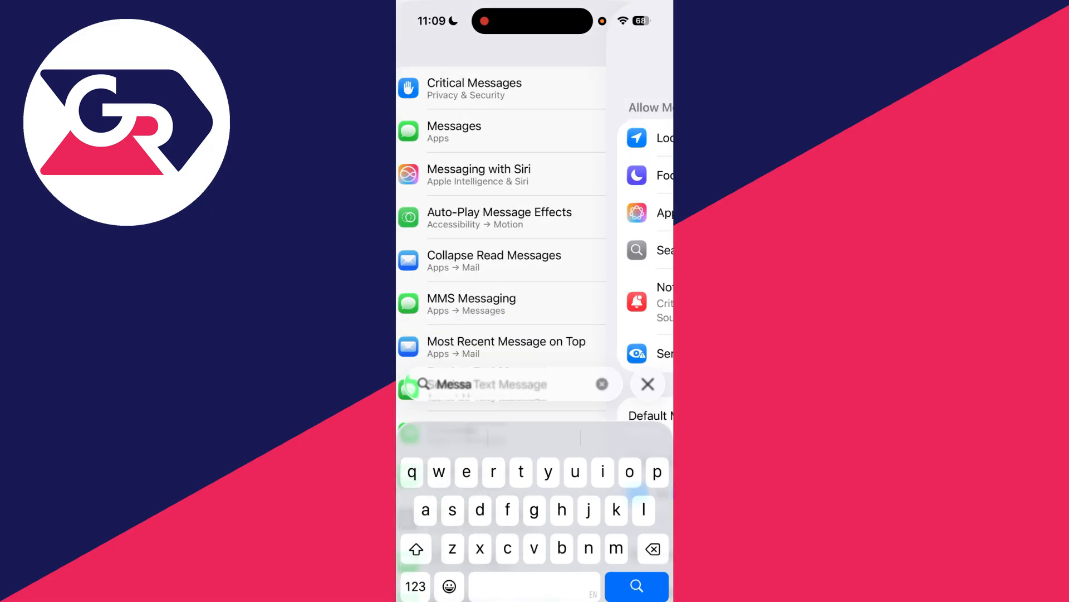
click(655, 137)
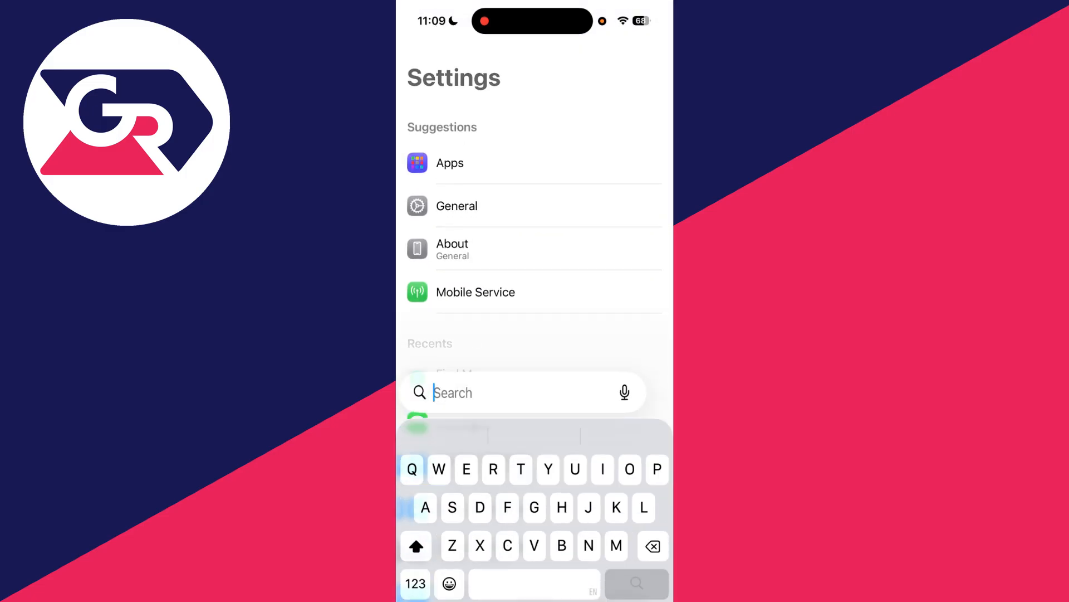
- Search 'Find', confirm Find My Location is While Using, then dismiss search and open Apple Account
text(Find)
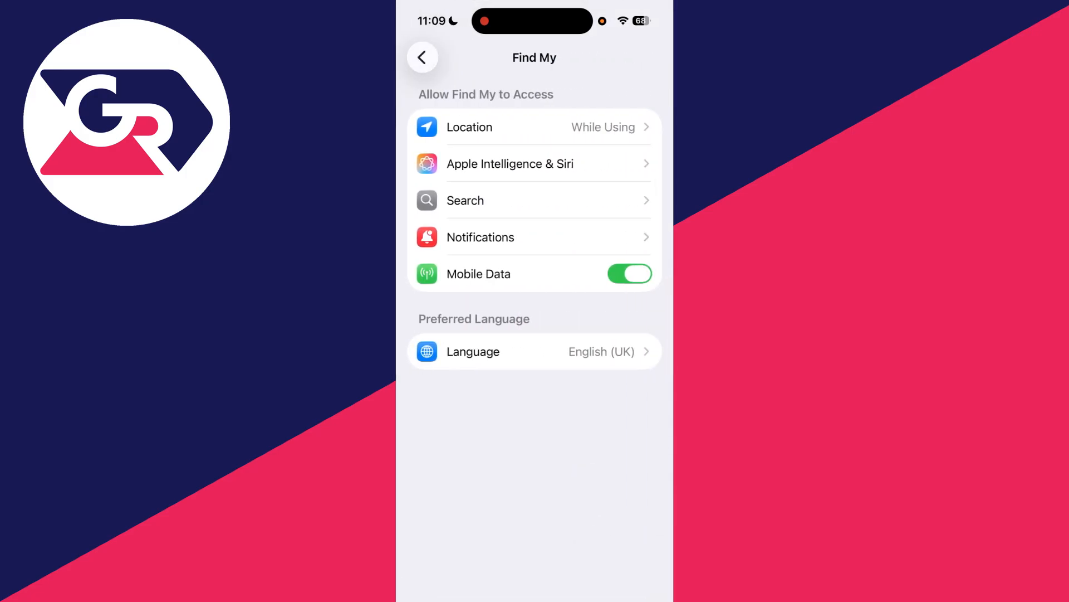
click(535, 127)
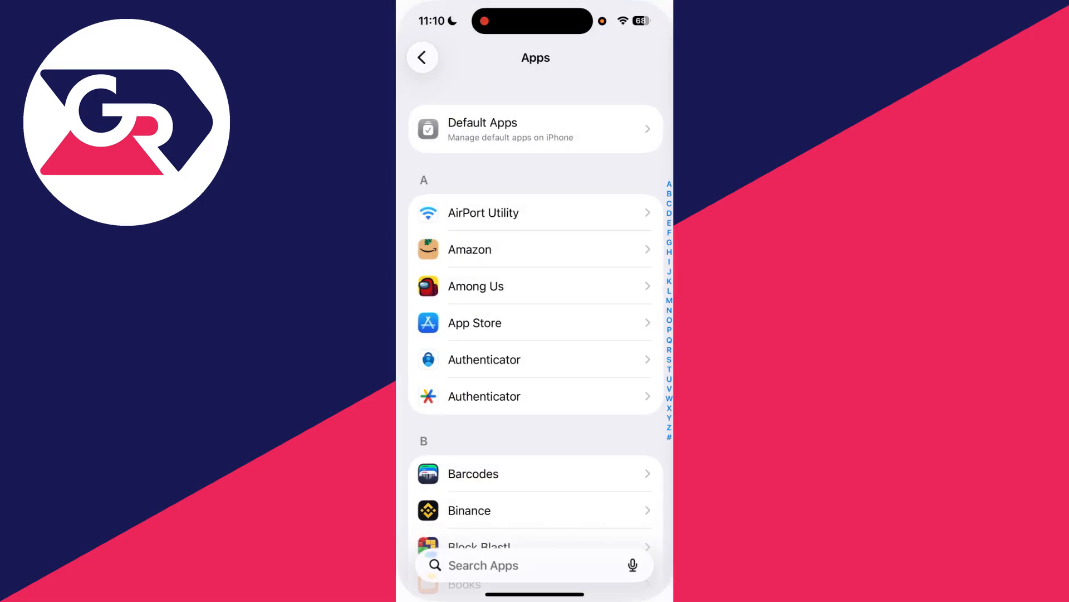
click(510, 565)
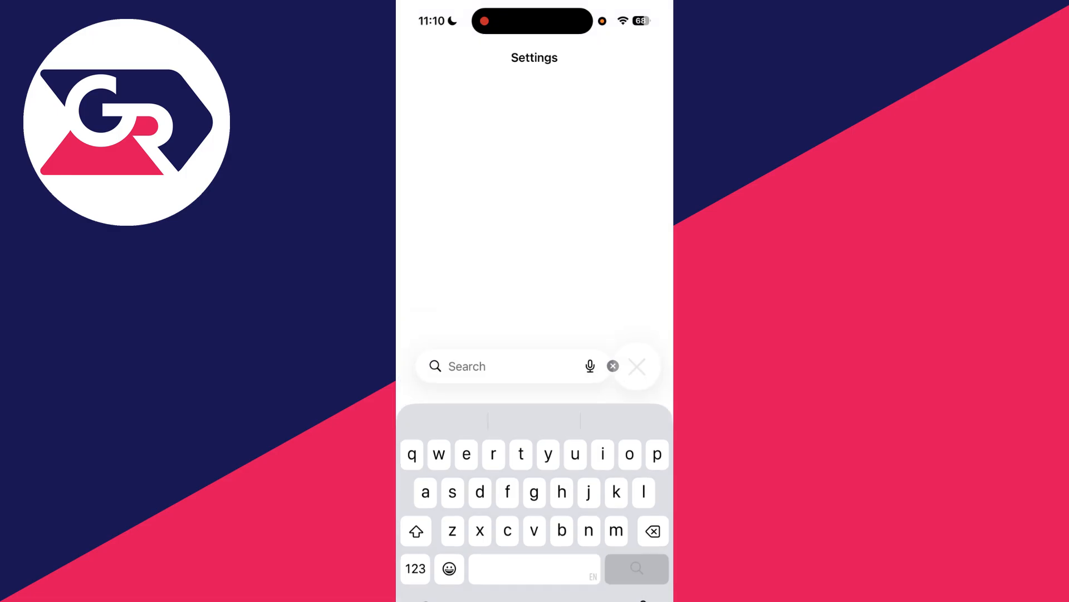
click(636, 366)
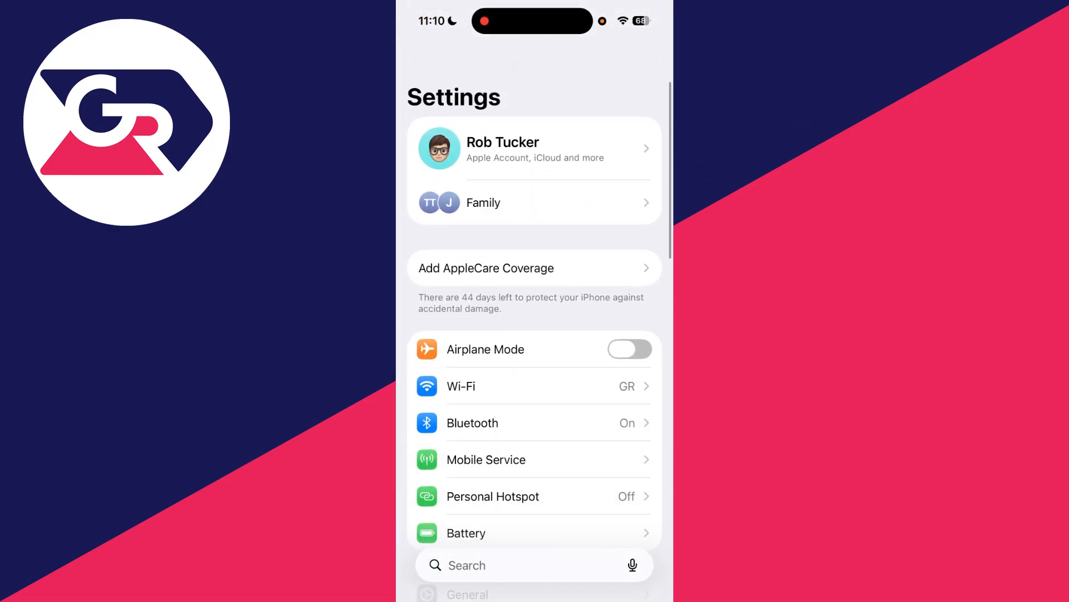
click(534, 148)
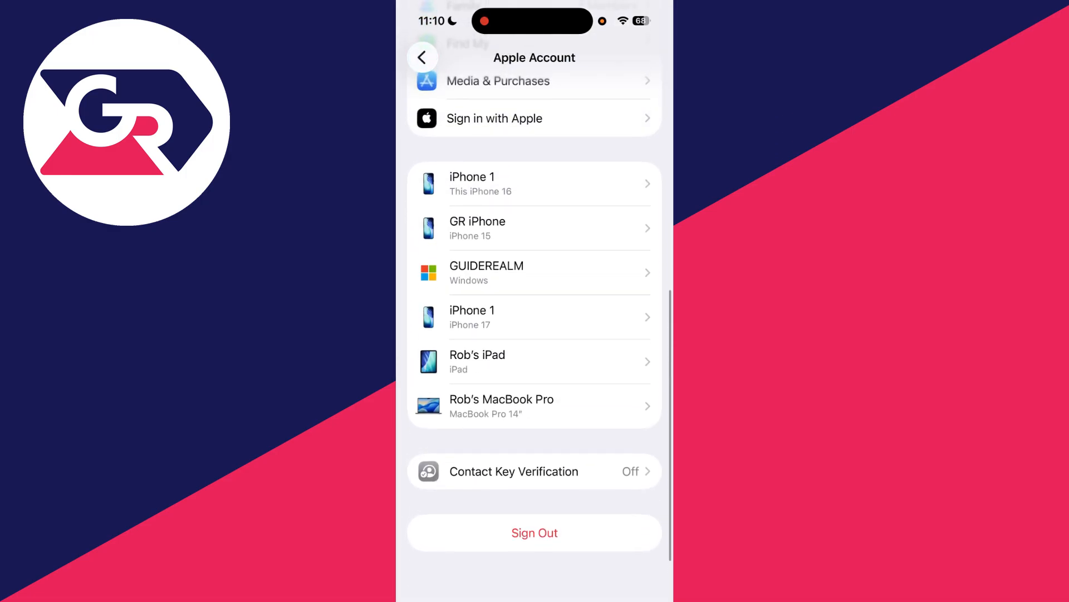
click(534, 532)
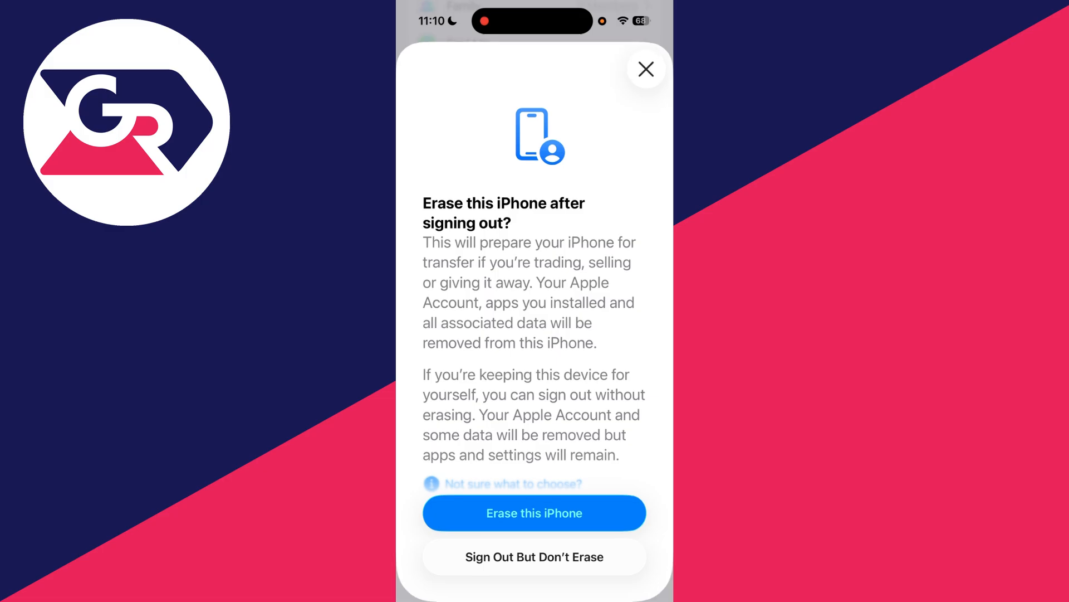
click(645, 69)
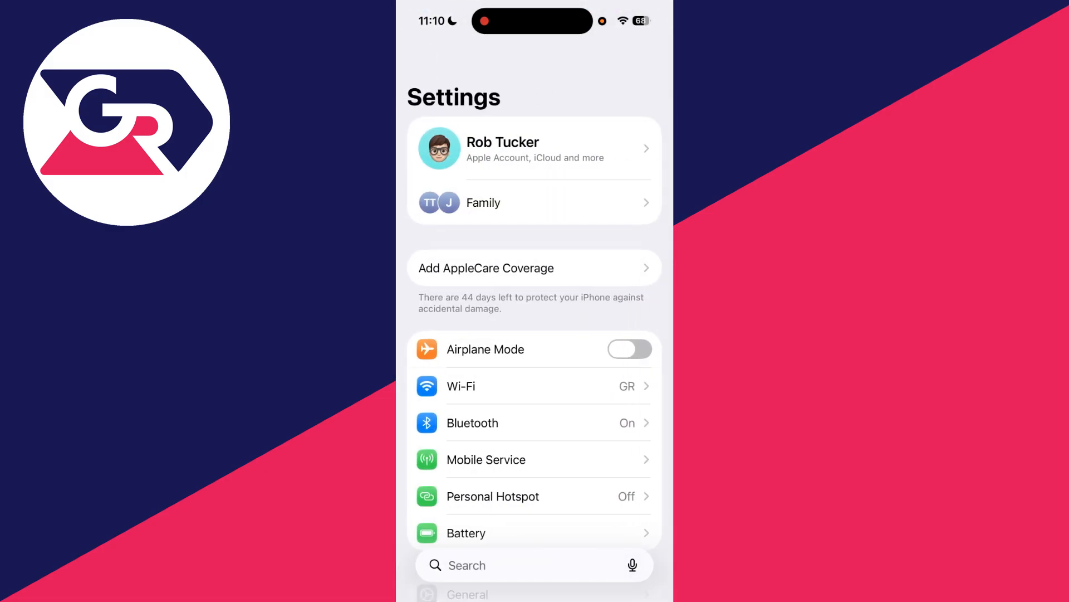